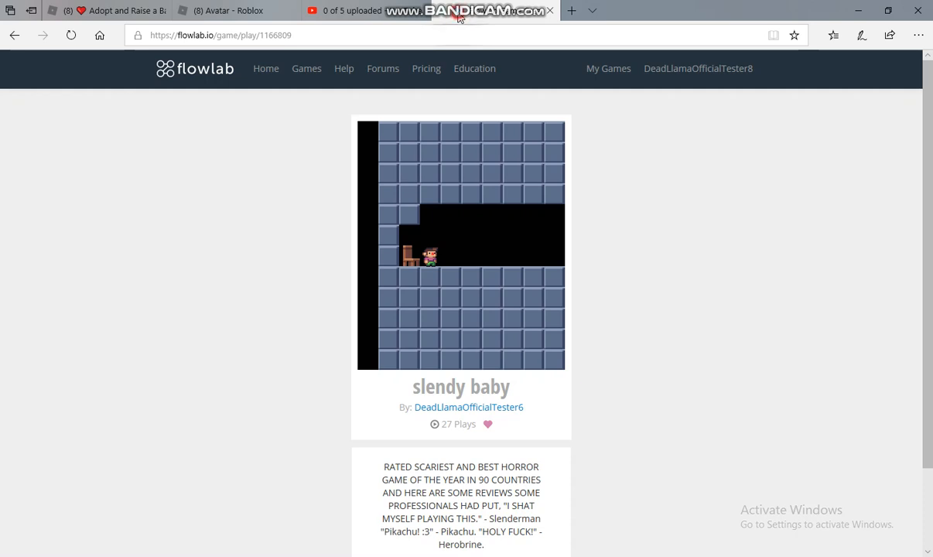
# - Play slendy baby through its jump-scare scenes into the dark room with the baby
pyautogui.scroll(-3)
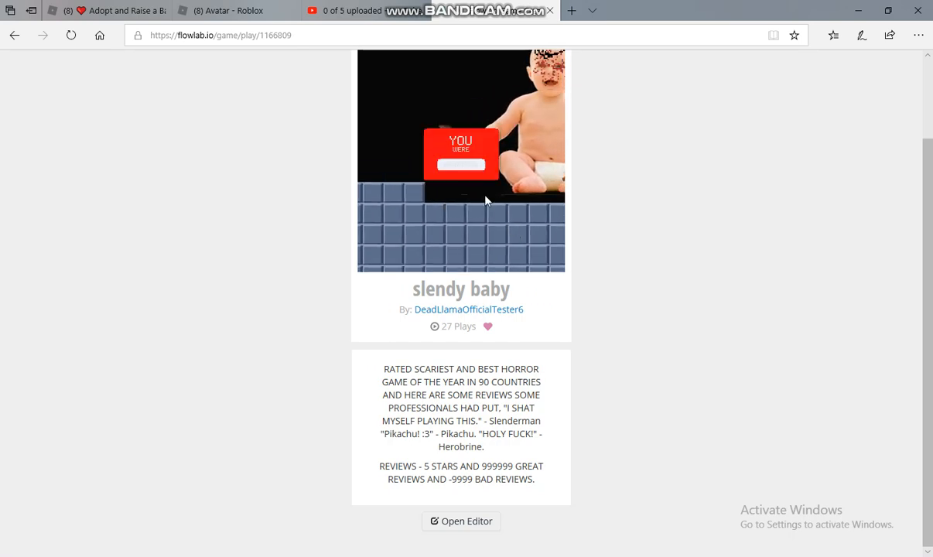
pyautogui.moveTo(466, 176)
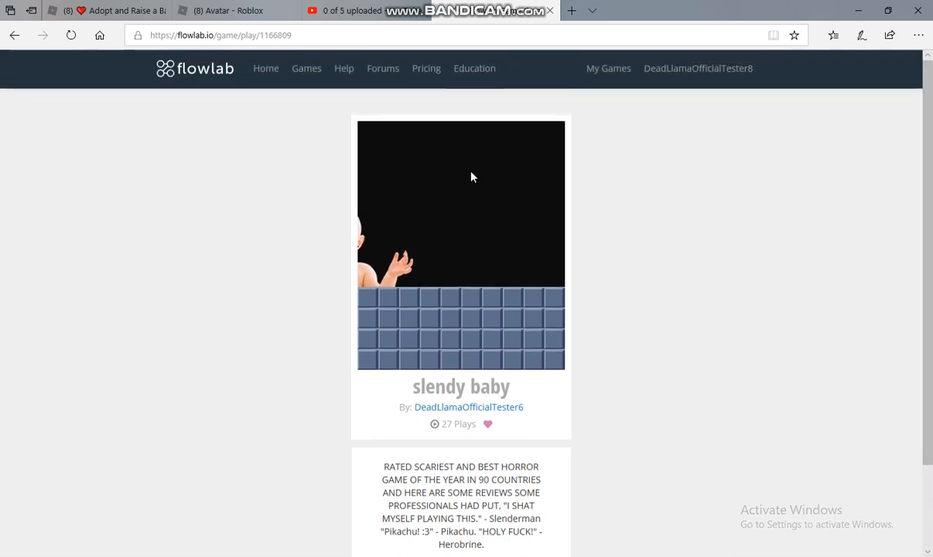
# - Play on from the dark room to the ending and dismiss the slendy baby's revenge message
pyautogui.click(455, 214)
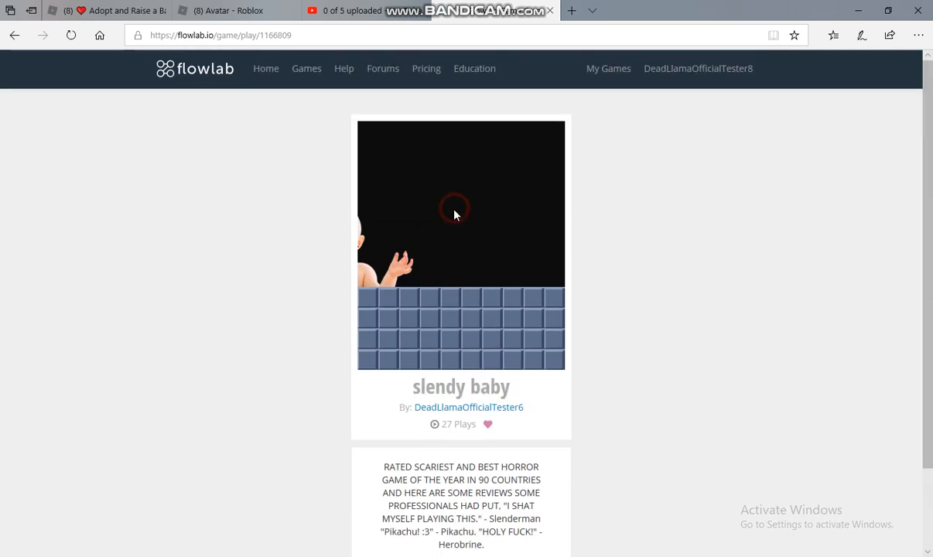
pyautogui.scroll(-3)
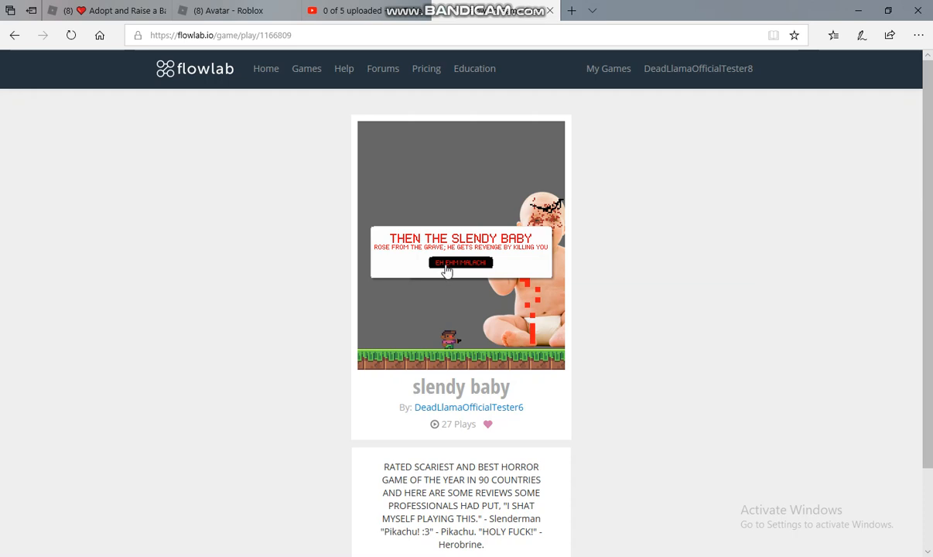
pyautogui.click(461, 262)
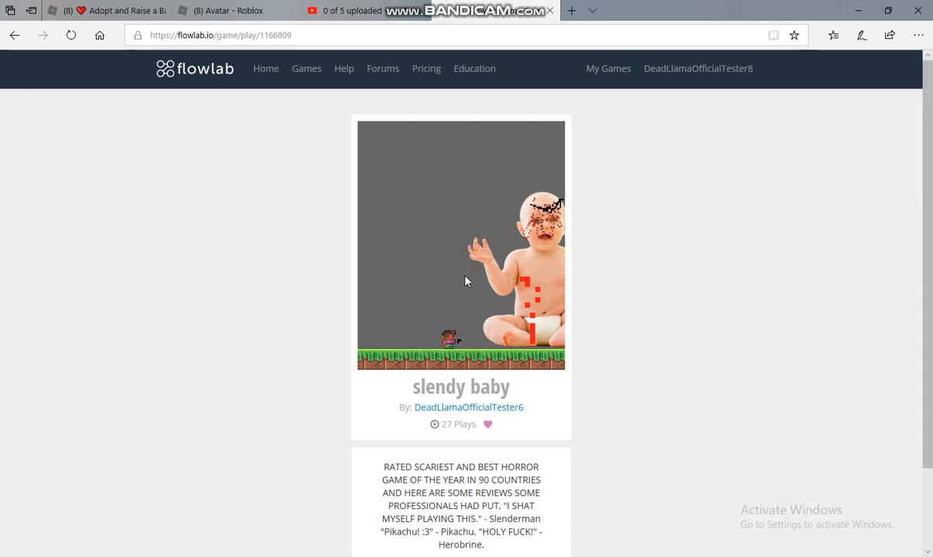
pyautogui.moveTo(608, 68)
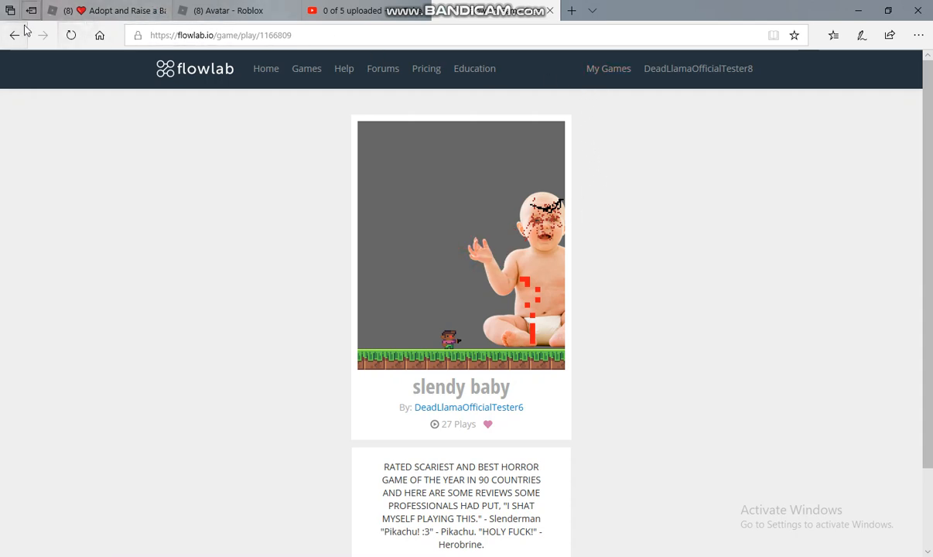
# - Return to your games list and open the Fire Flies game page
pyautogui.click(71, 35)
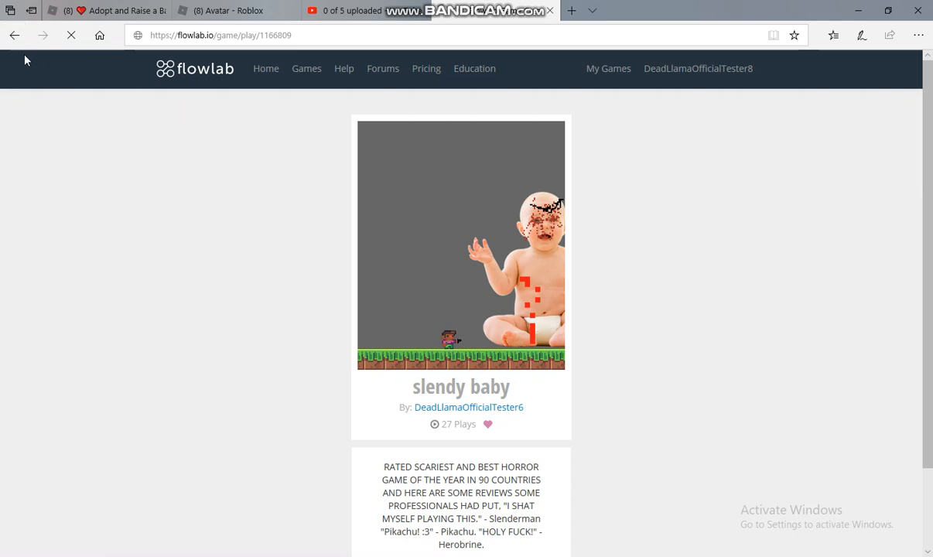
pyautogui.moveTo(326, 168)
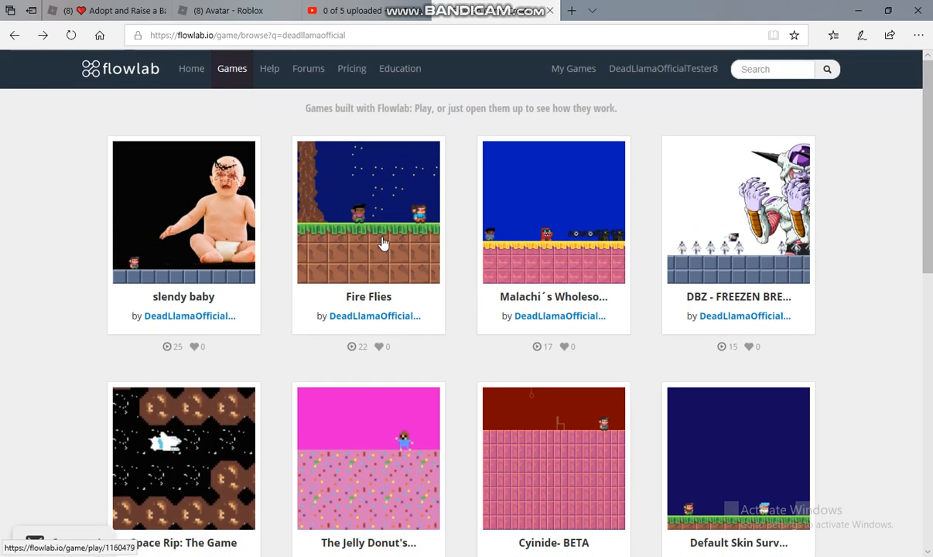
pyautogui.click(368, 212)
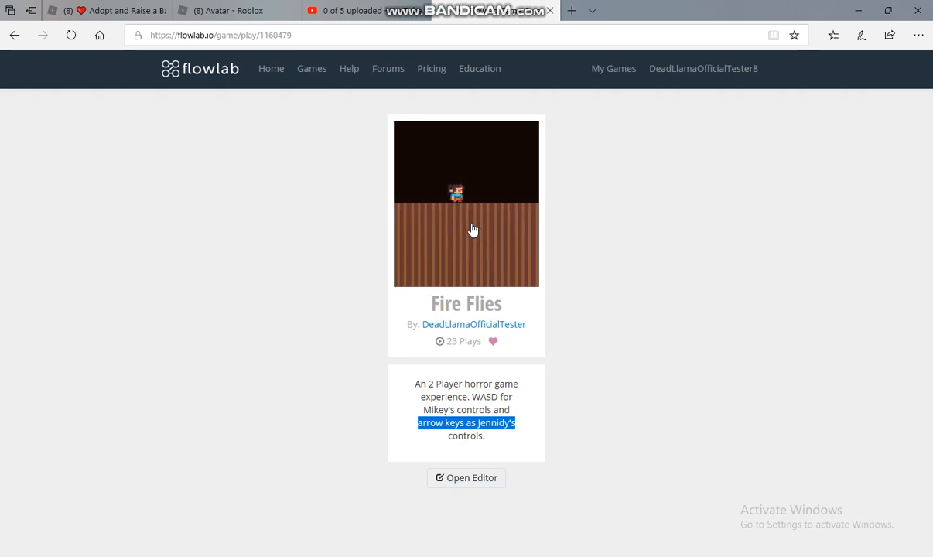
pyautogui.moveTo(589, 553)
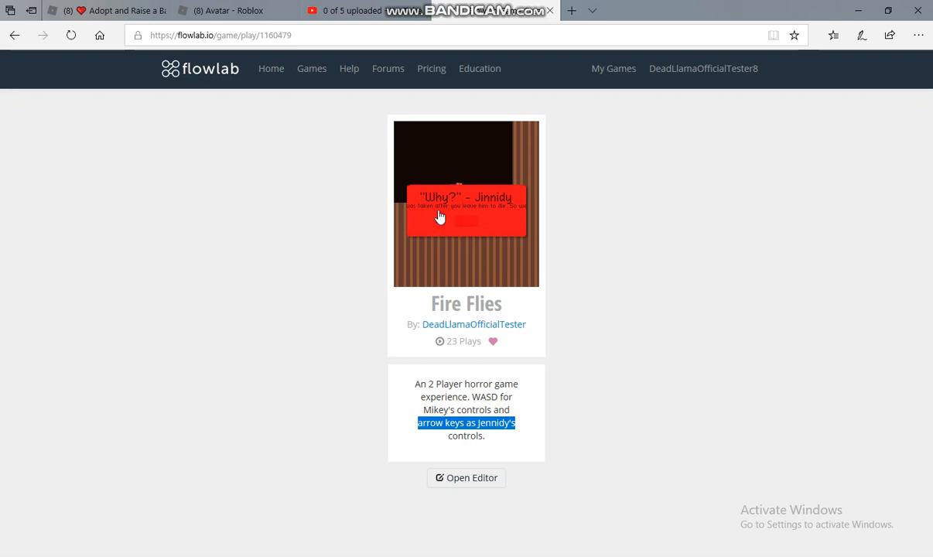
pyautogui.moveTo(427, 221)
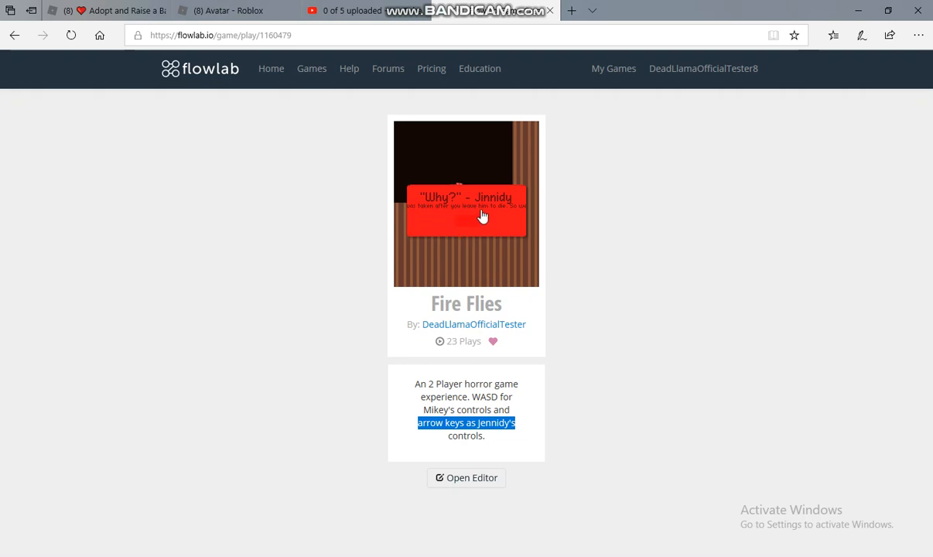
pyautogui.moveTo(517, 222)
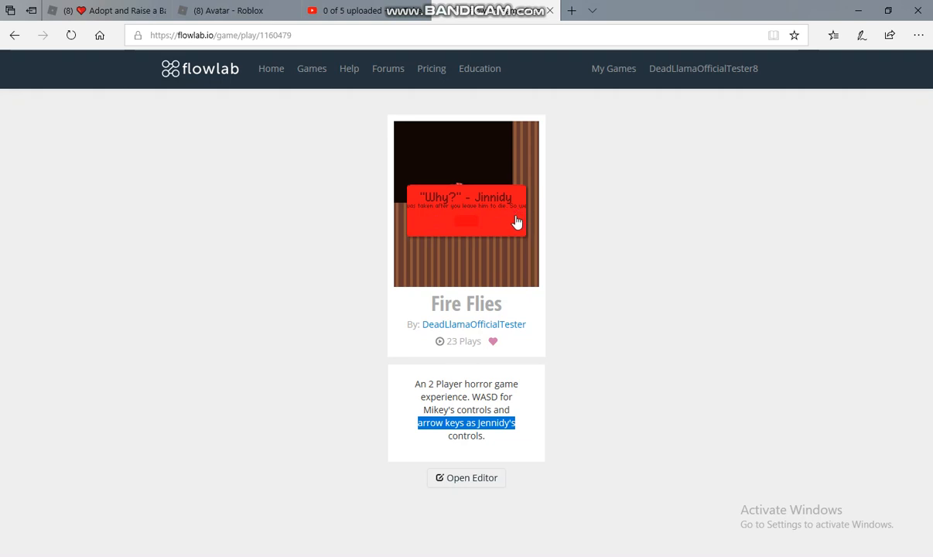
pyautogui.moveTo(469, 229)
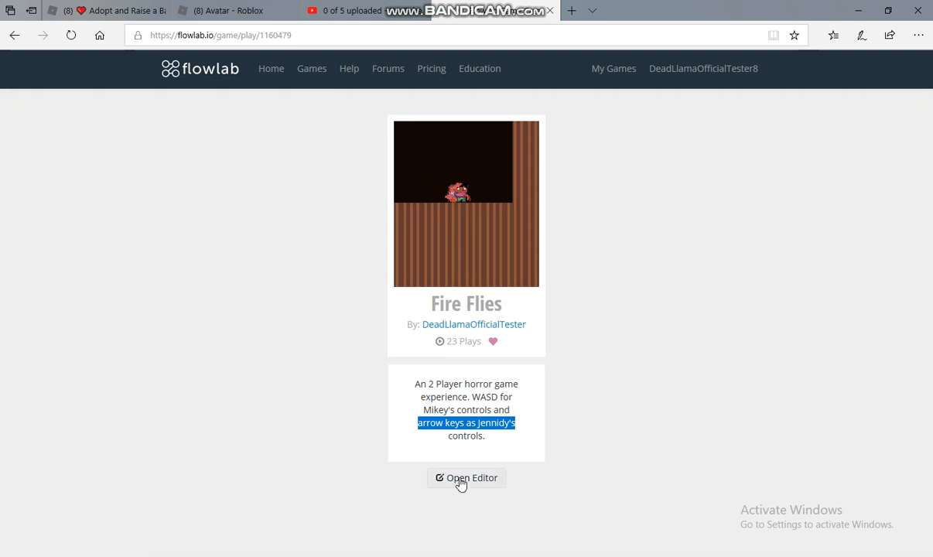
pyautogui.moveTo(459, 487)
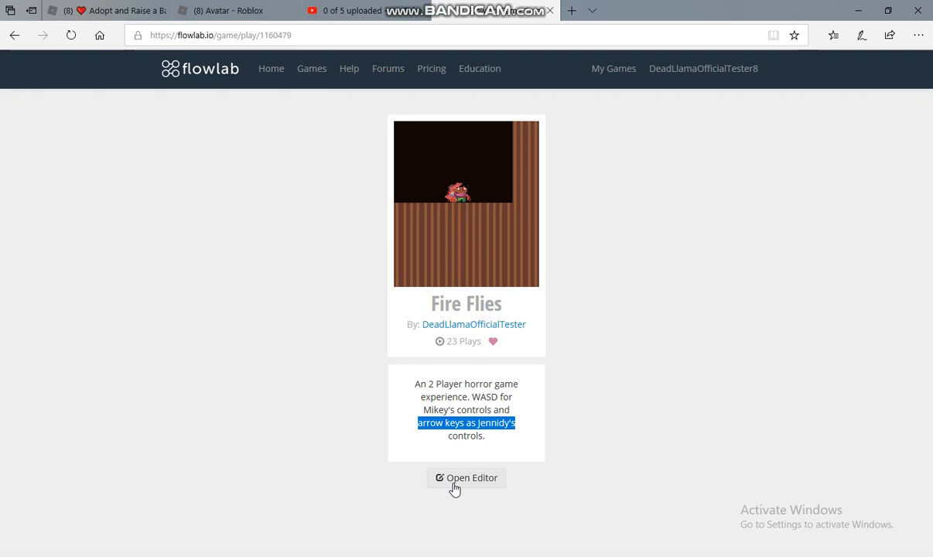
# - Load Fire Flies' fifth, darkening path level from the editor's level list and play it
pyautogui.click(467, 477)
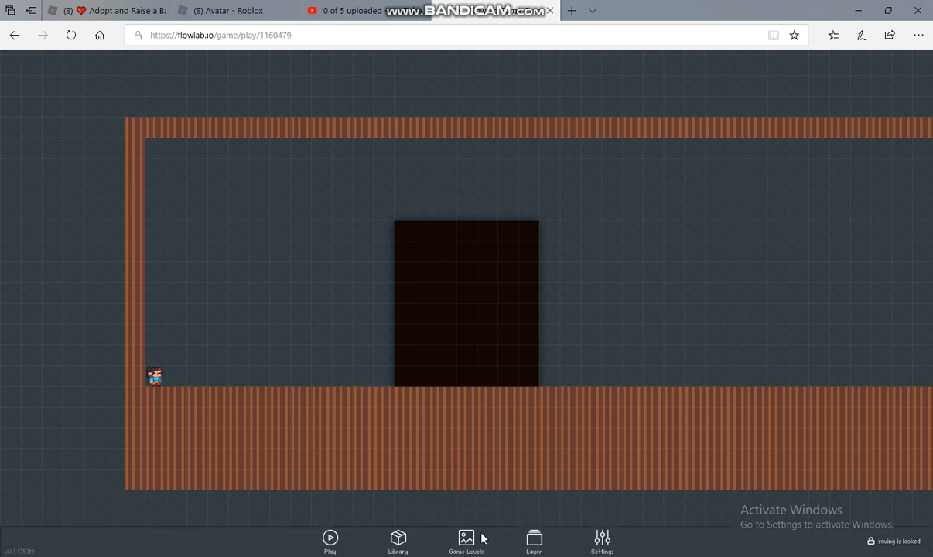
pyautogui.click(466, 538)
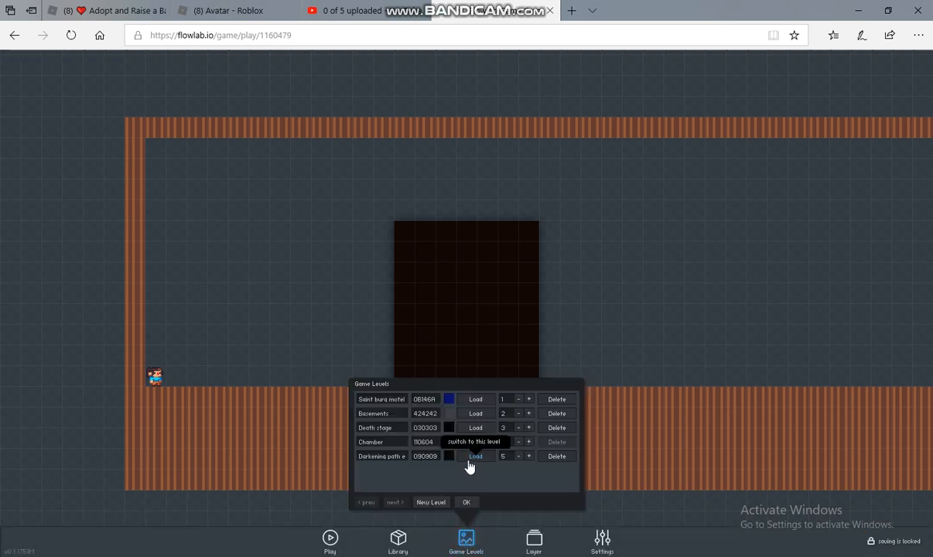
pyautogui.click(330, 540)
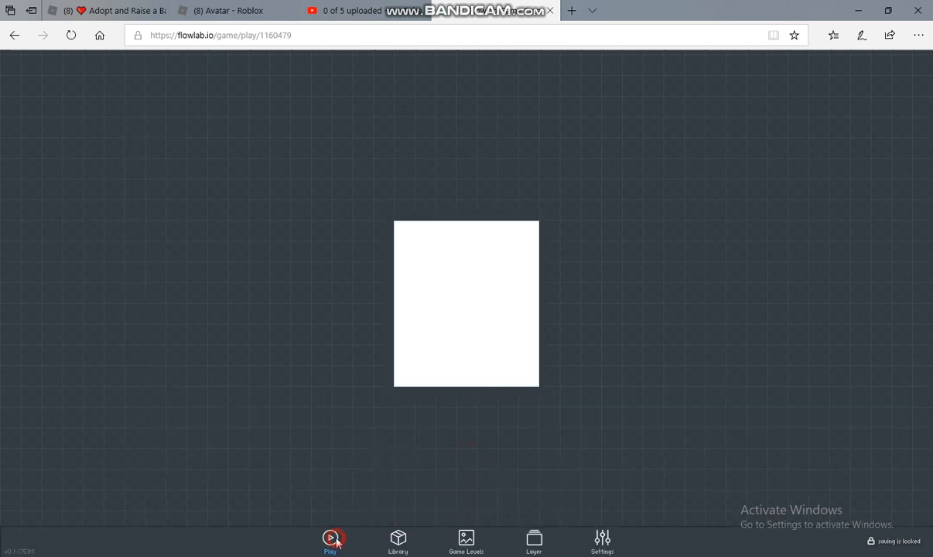
pyautogui.click(332, 539)
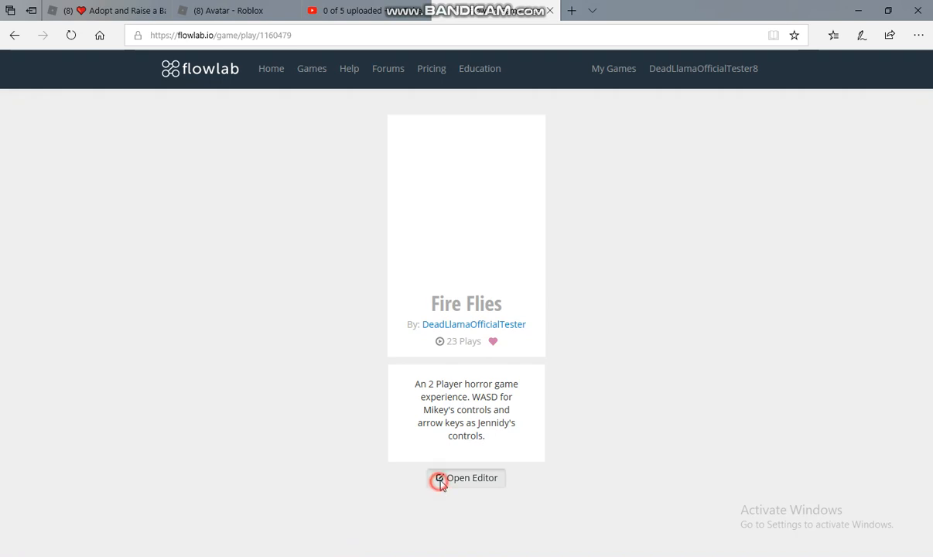
# - Rerun Fire Flies from the loaded level, then return to your games list
pyautogui.click(466, 477)
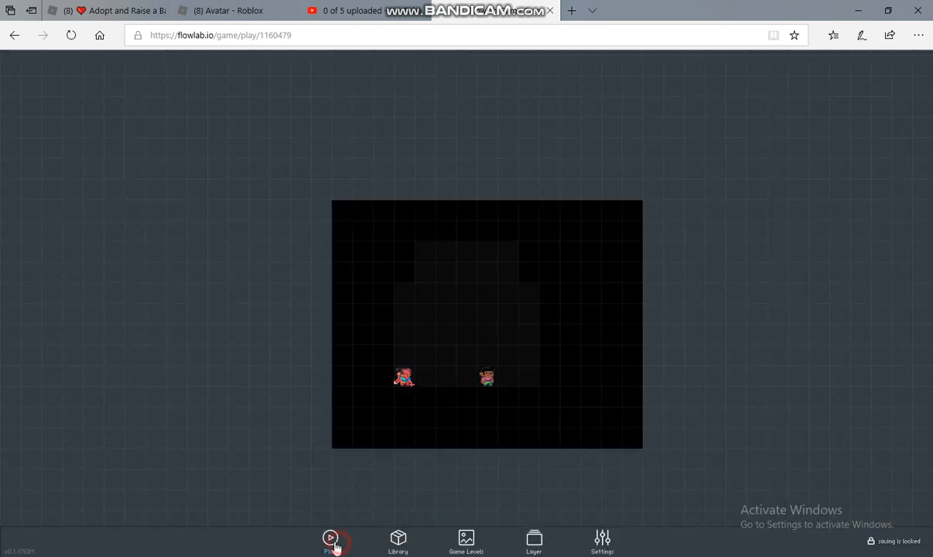
pyautogui.click(330, 538)
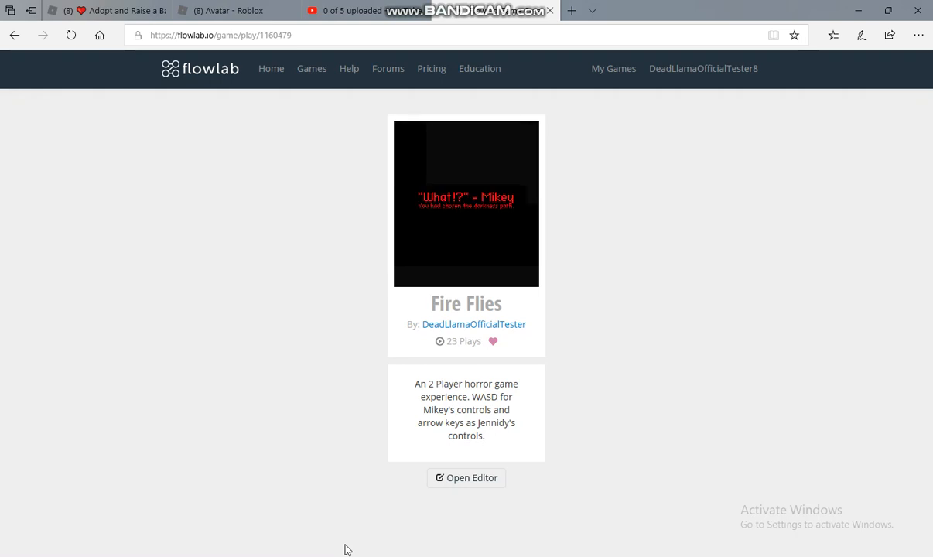
pyautogui.moveTo(464, 224)
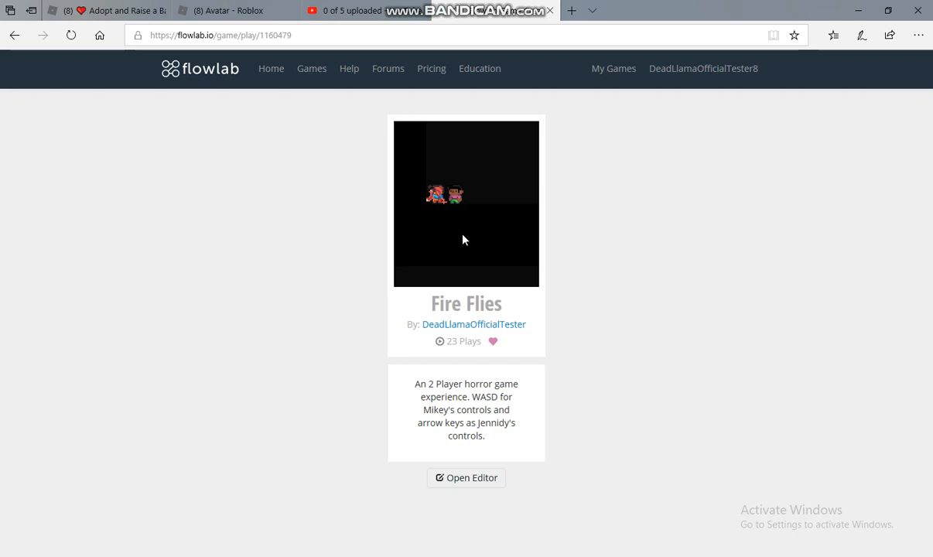
pyautogui.moveTo(470, 219)
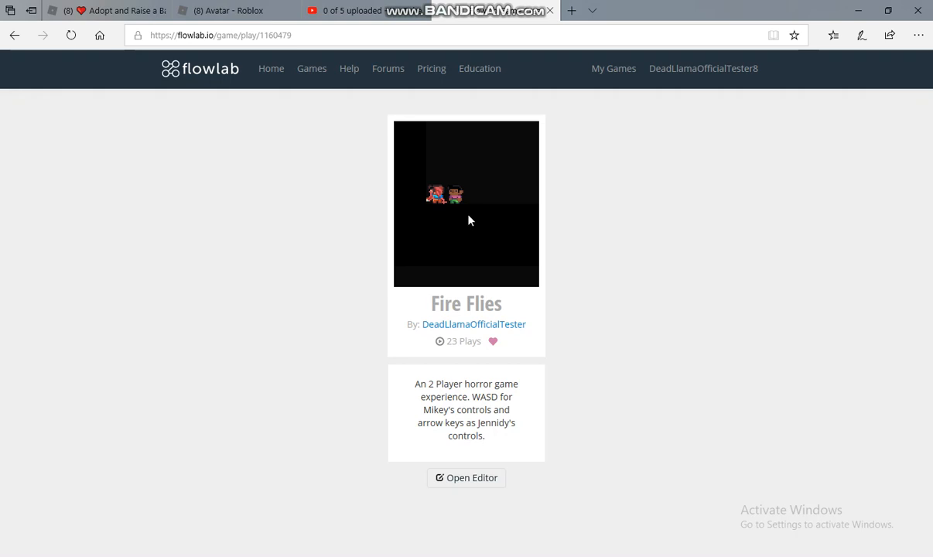
pyautogui.moveTo(464, 213)
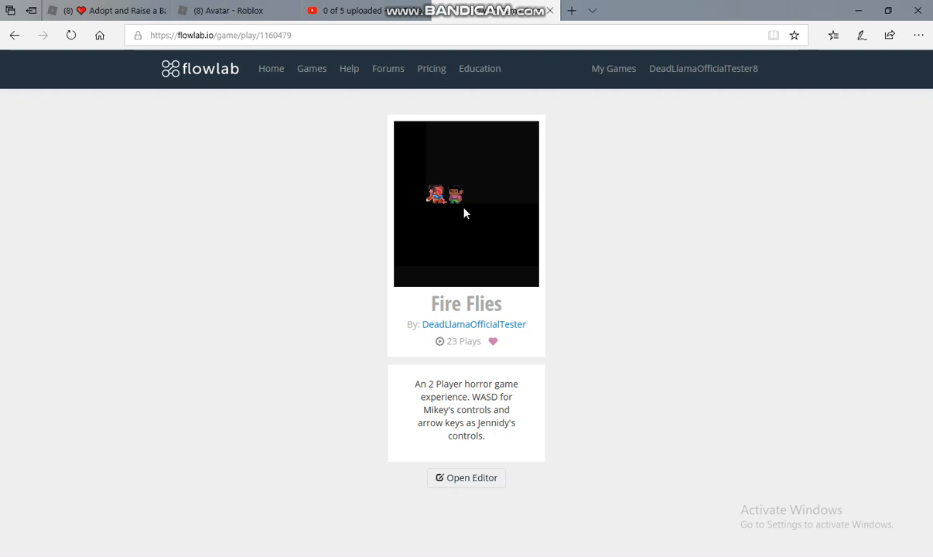
pyautogui.click(14, 35)
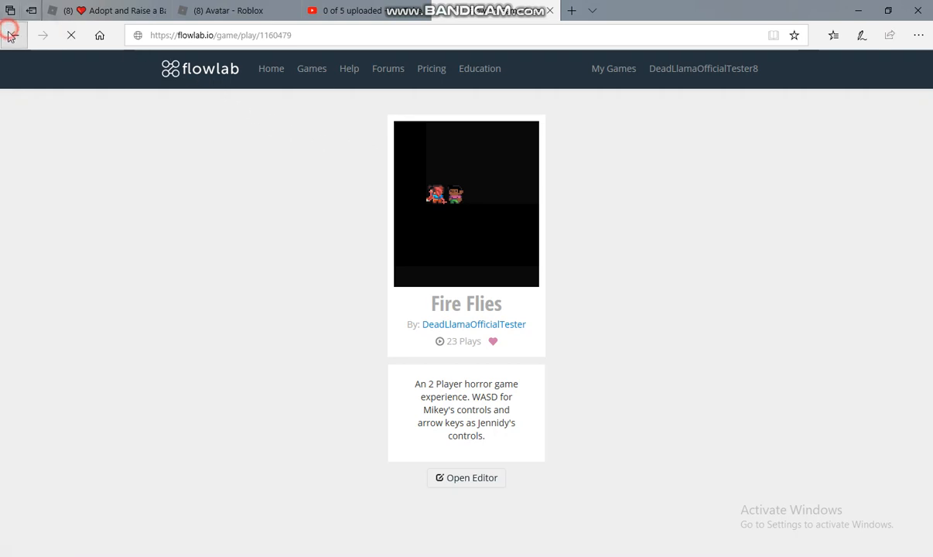
# - Open Malachi's Wholesome RPG! from your games and play its blue level
pyautogui.click(14, 35)
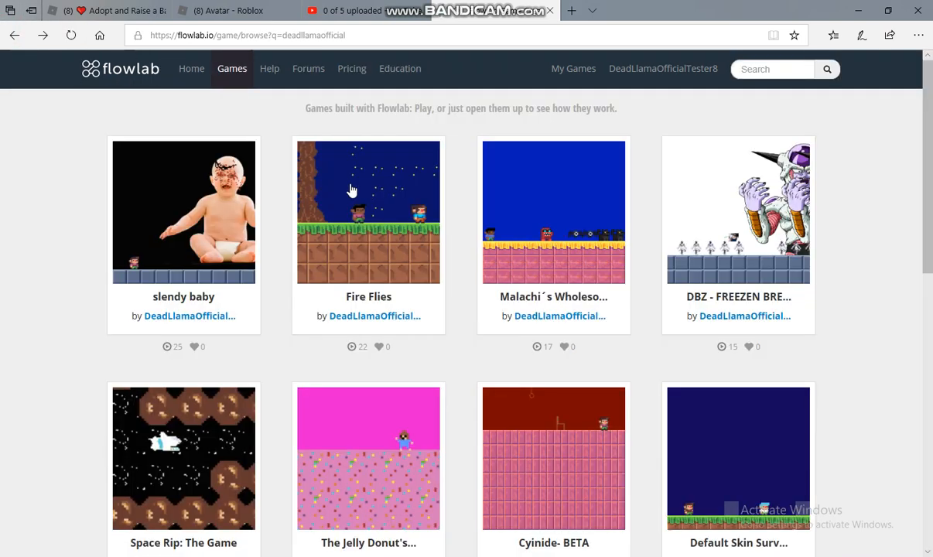
pyautogui.click(553, 213)
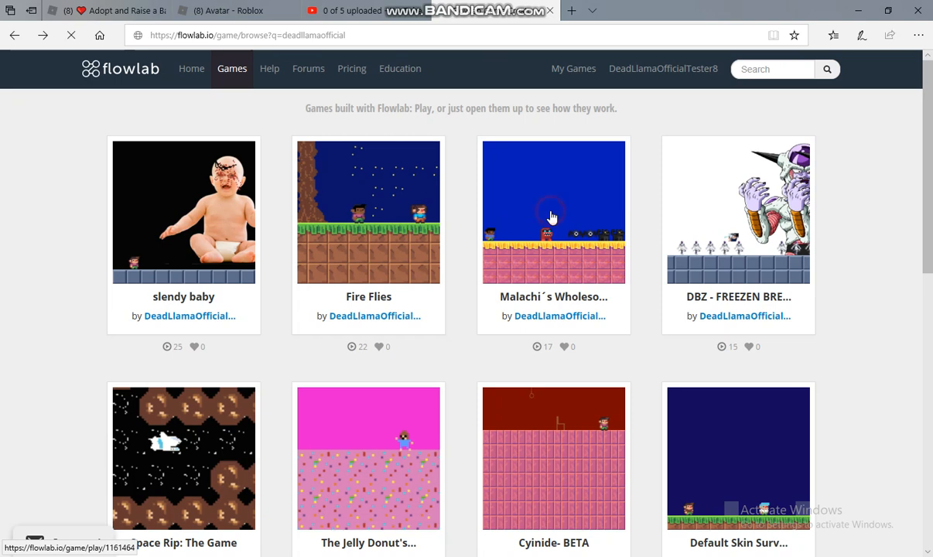
pyautogui.click(553, 212)
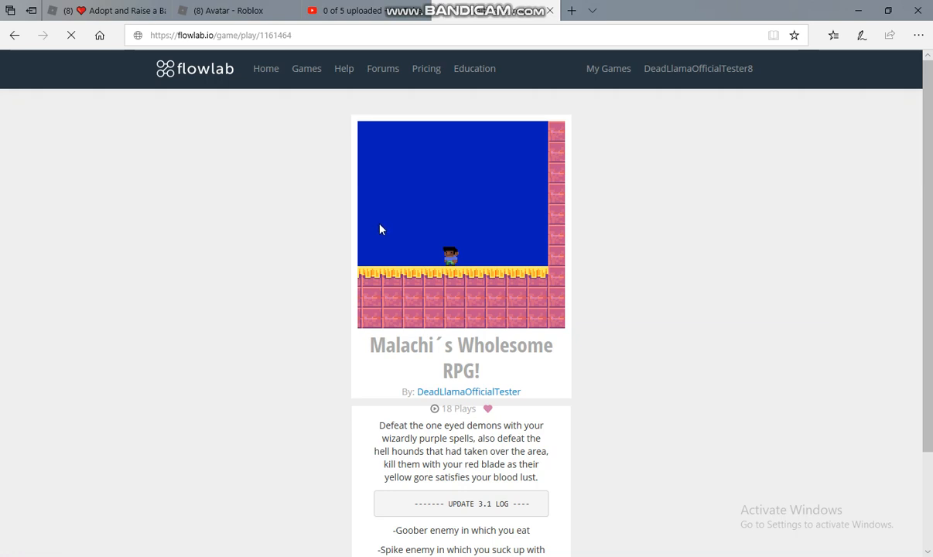
pyautogui.moveTo(594, 513)
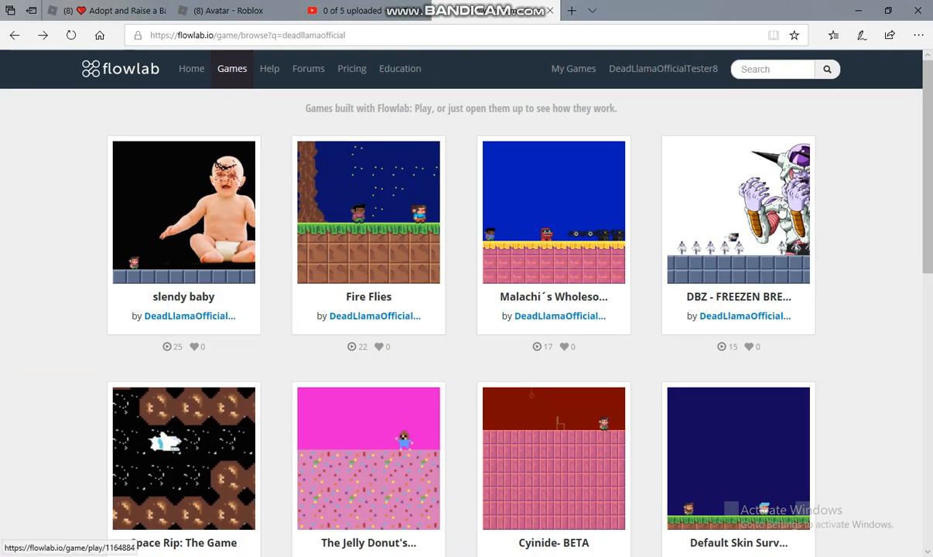
# - Open DBZ - Freezen Break and focus the game to fight the Frieza rows
pyautogui.click(737, 212)
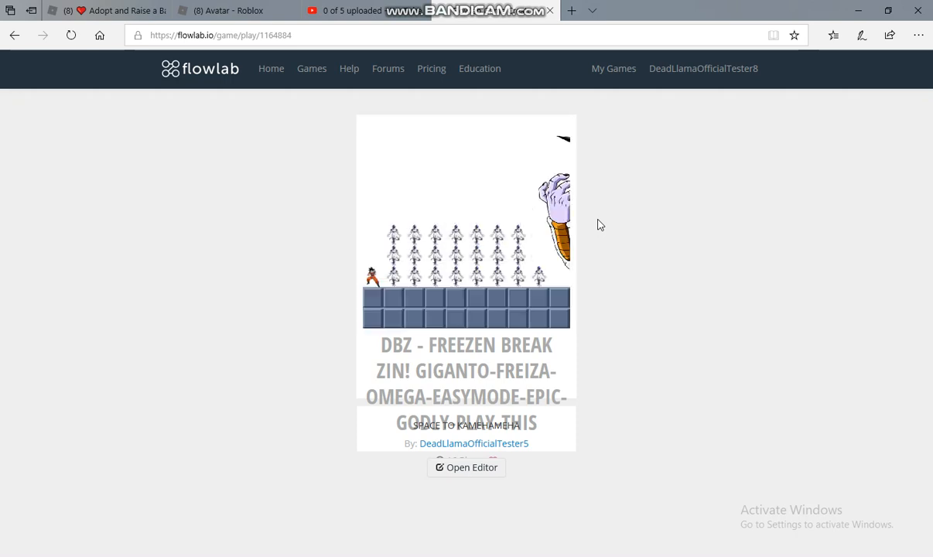
pyautogui.click(488, 219)
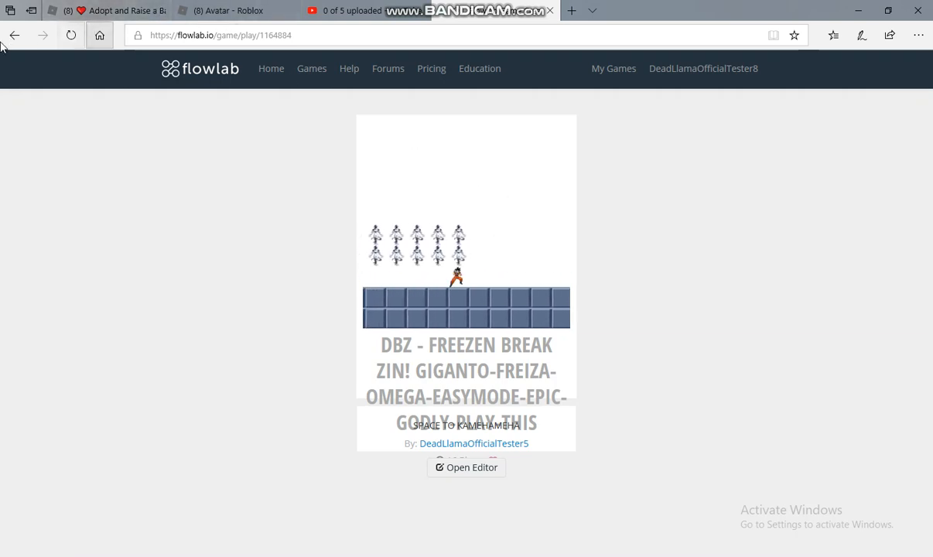
# - Open Space Rip: The Game in the editor and set Level 1's colour to 212121
pyautogui.click(473, 444)
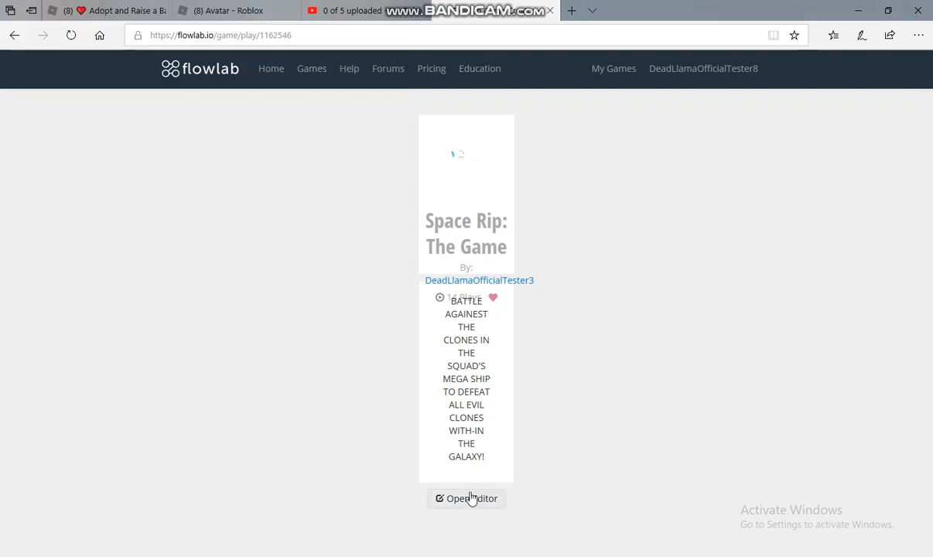
pyautogui.click(467, 499)
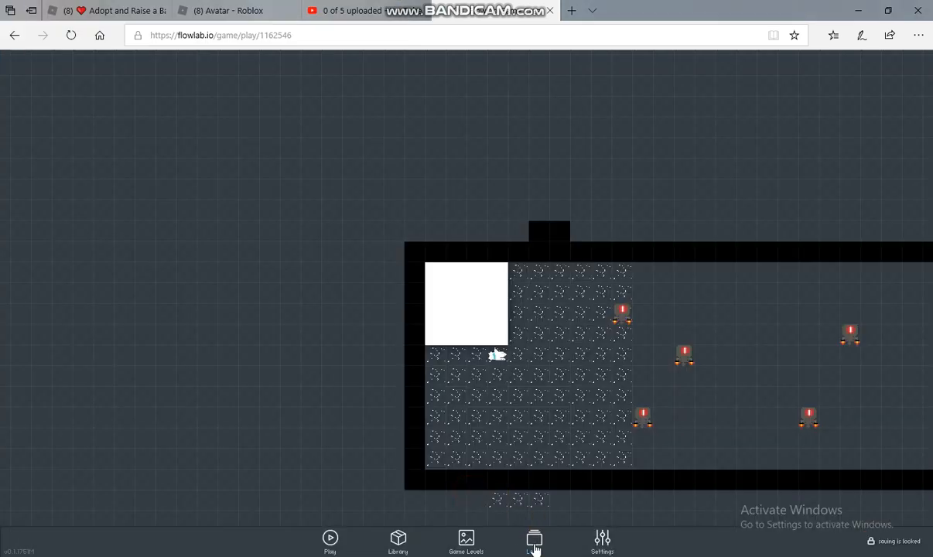
pyautogui.click(466, 540)
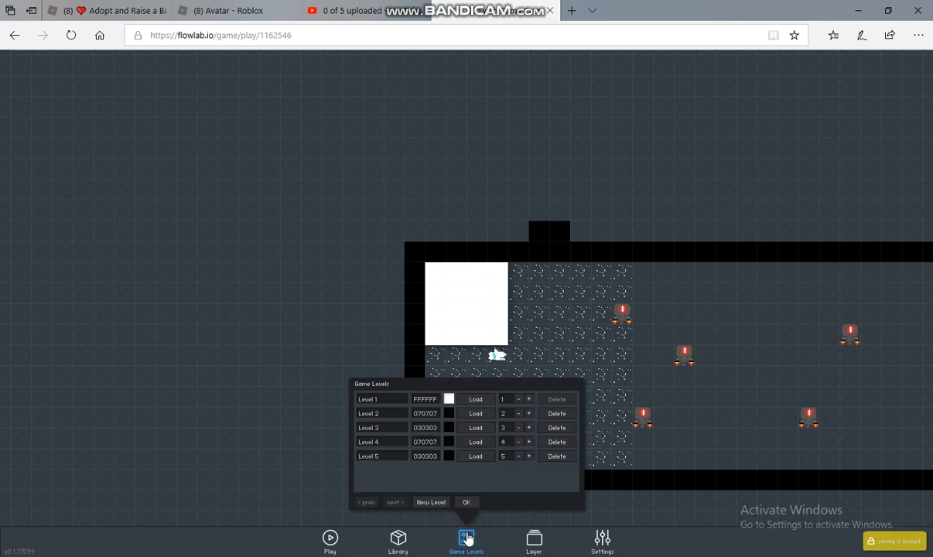
pyautogui.click(449, 399)
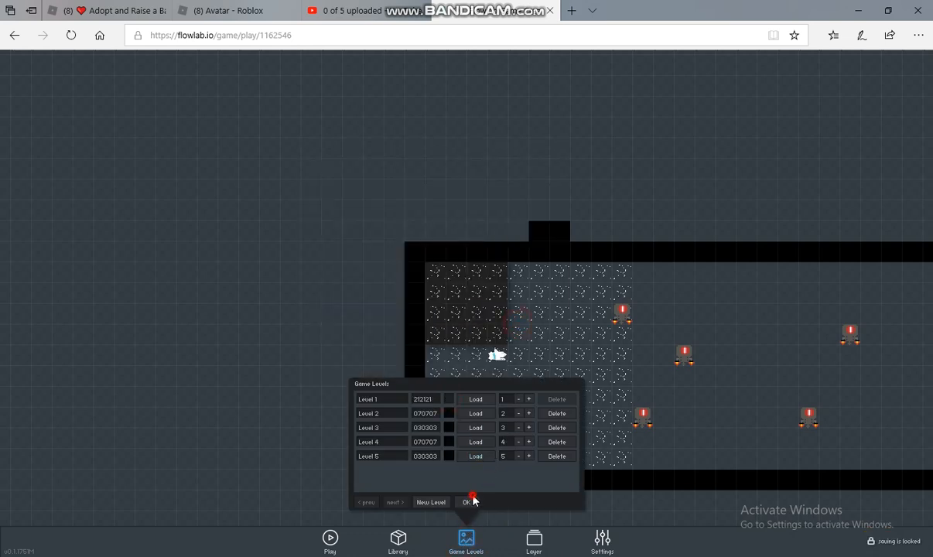
pyautogui.click(467, 501)
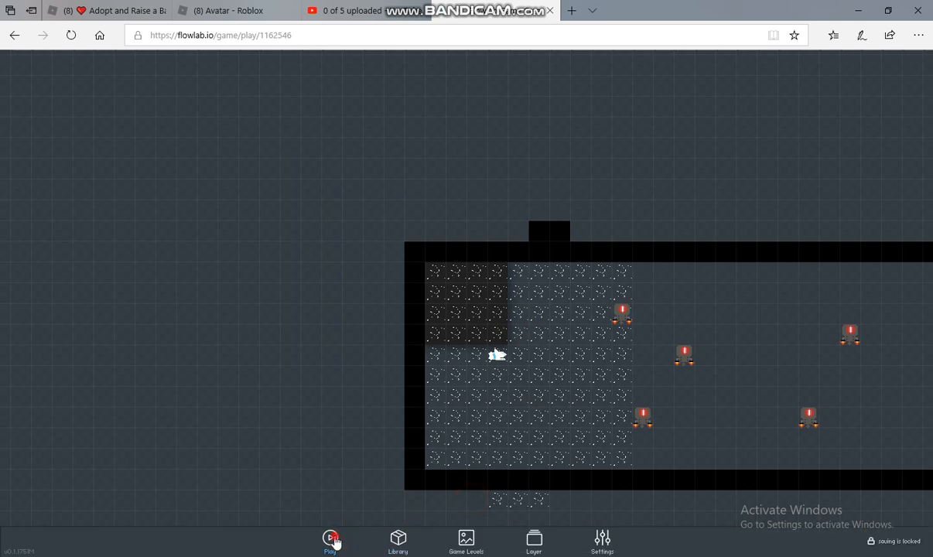
pyautogui.click(331, 539)
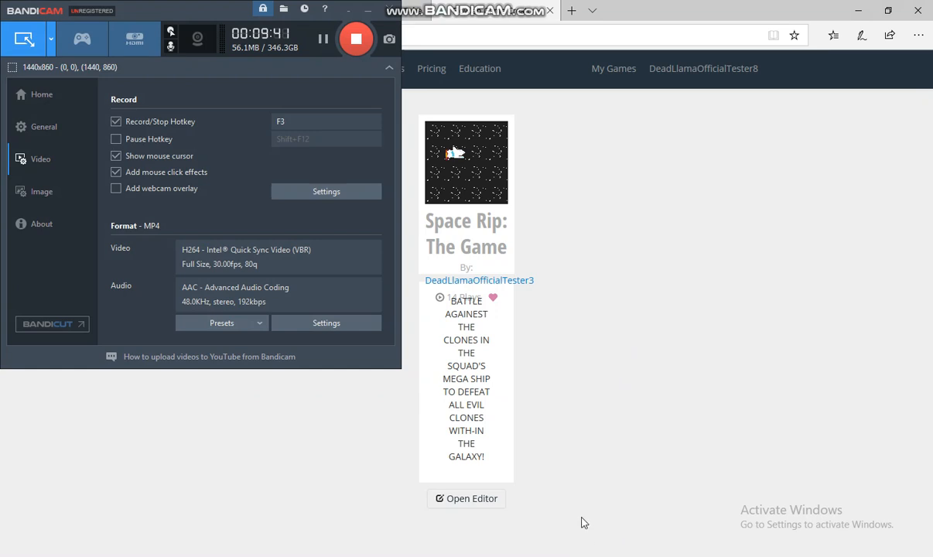
pyautogui.moveTo(584, 468)
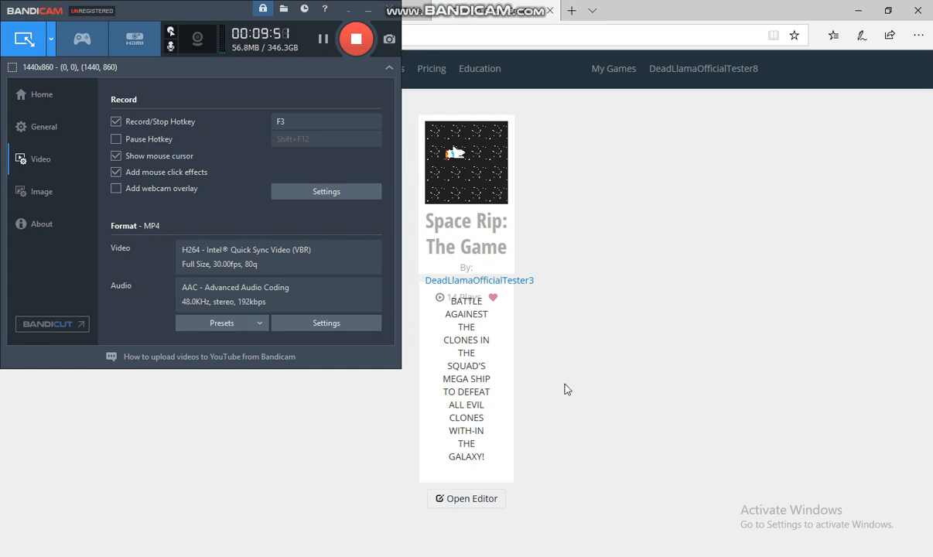
pyautogui.moveTo(565, 371)
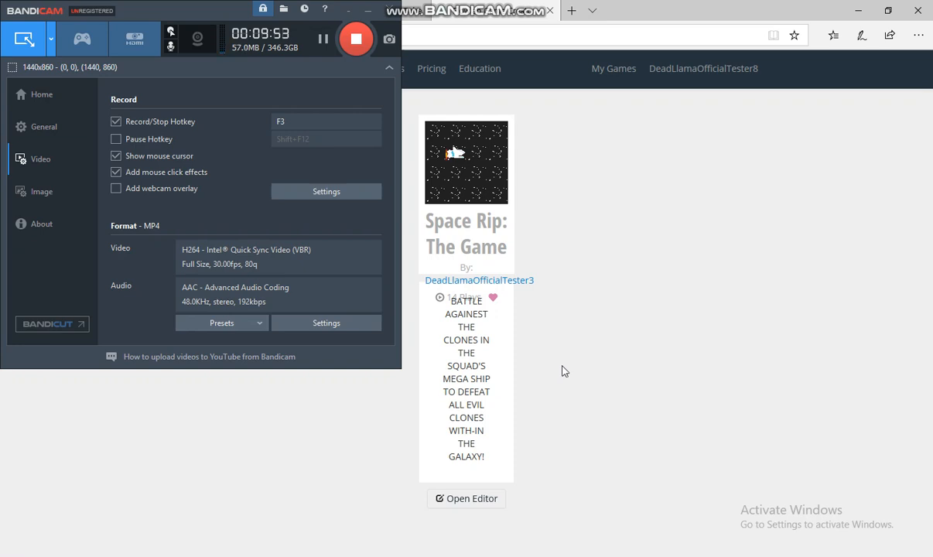
pyautogui.moveTo(557, 358)
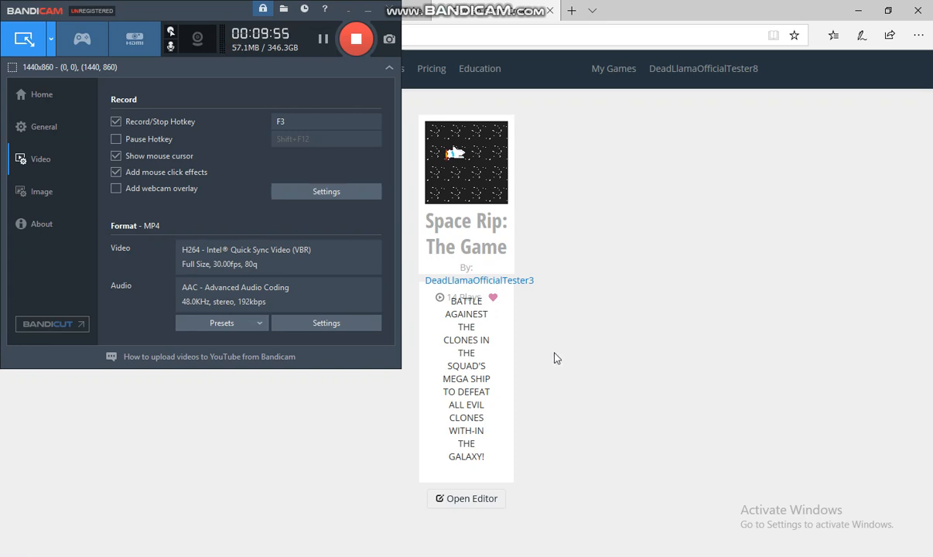
pyautogui.moveTo(555, 356)
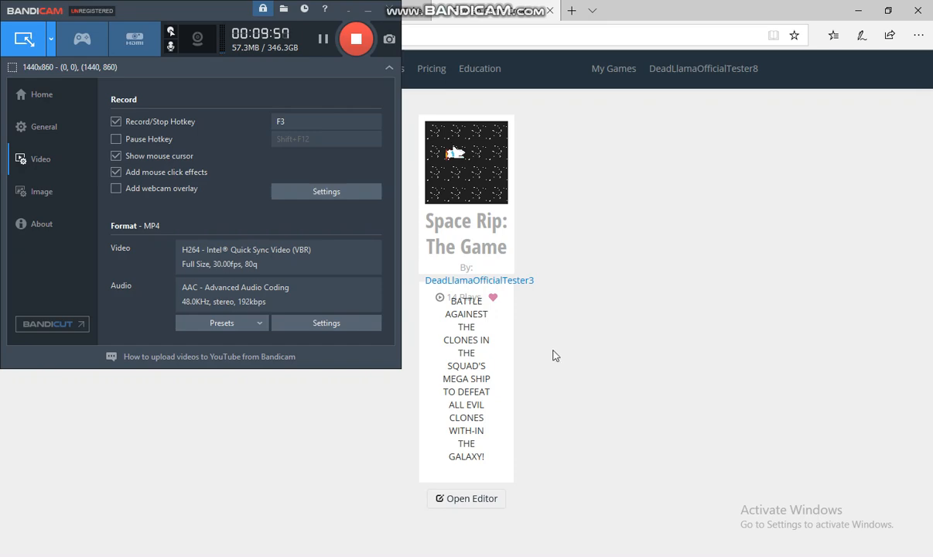